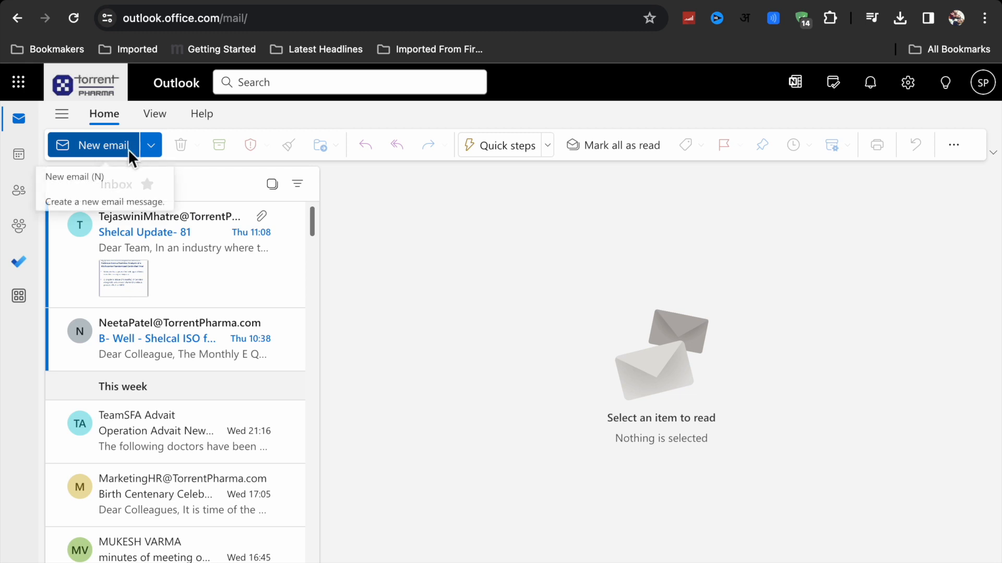
Start a new blank Mail message, briefly checking the ribbon's overflow options
left_click(150, 145)
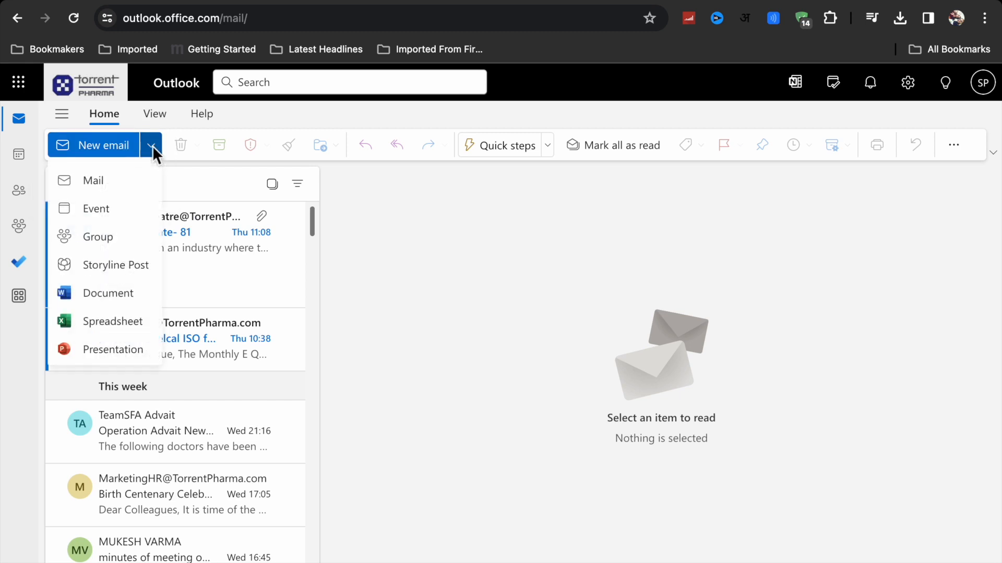
left_click(93, 181)
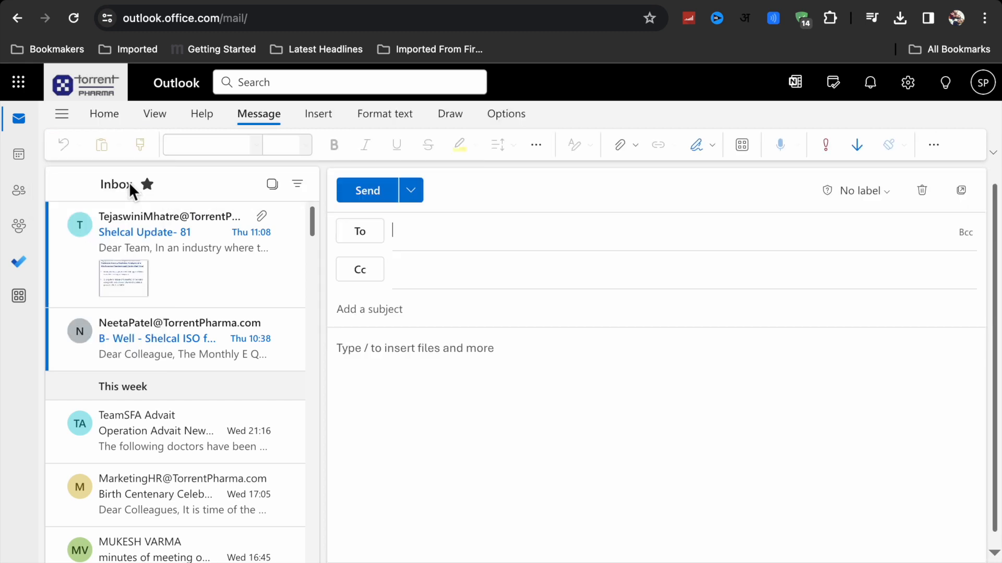
mouse_move(622, 337)
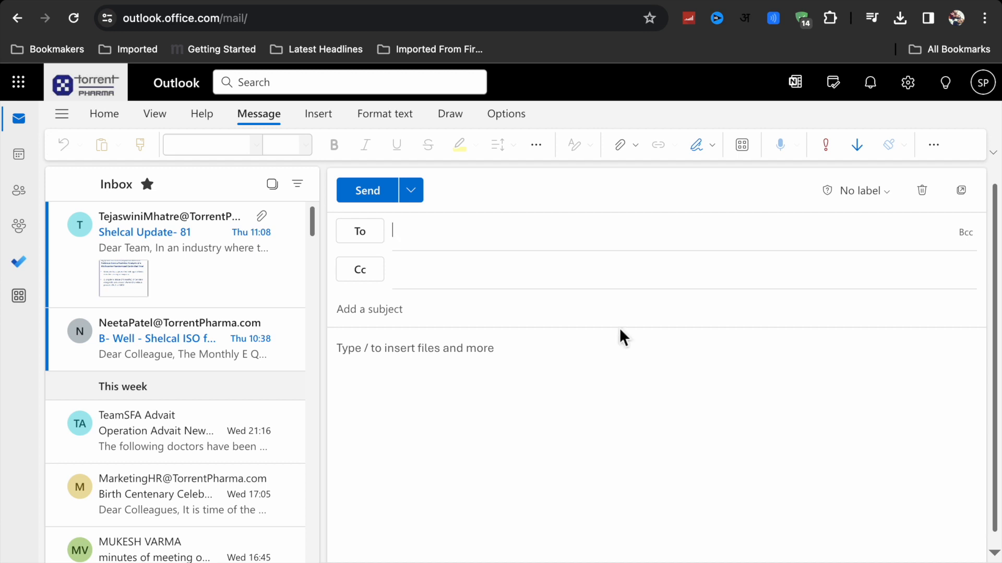
left_click(933, 144)
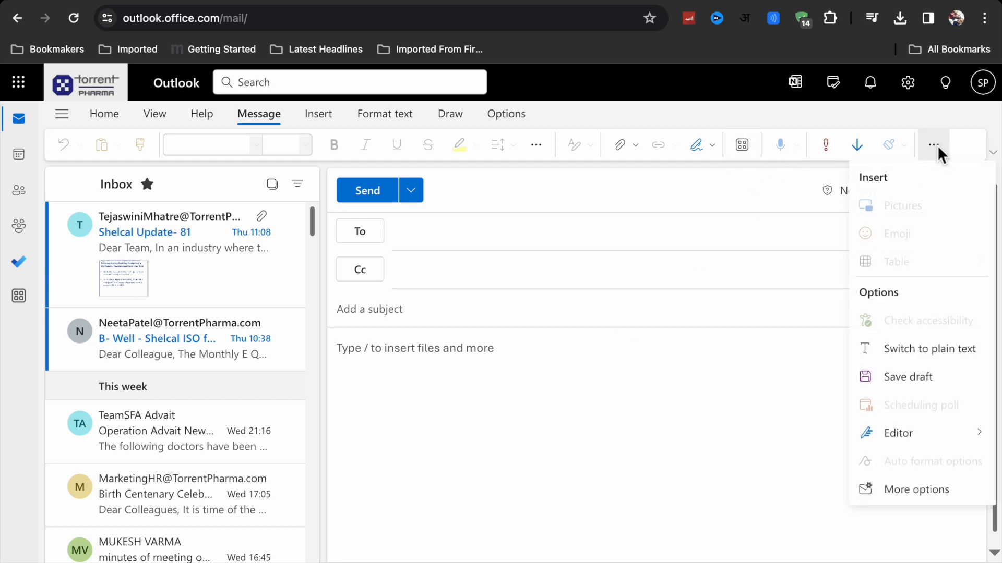
mouse_move(918, 327)
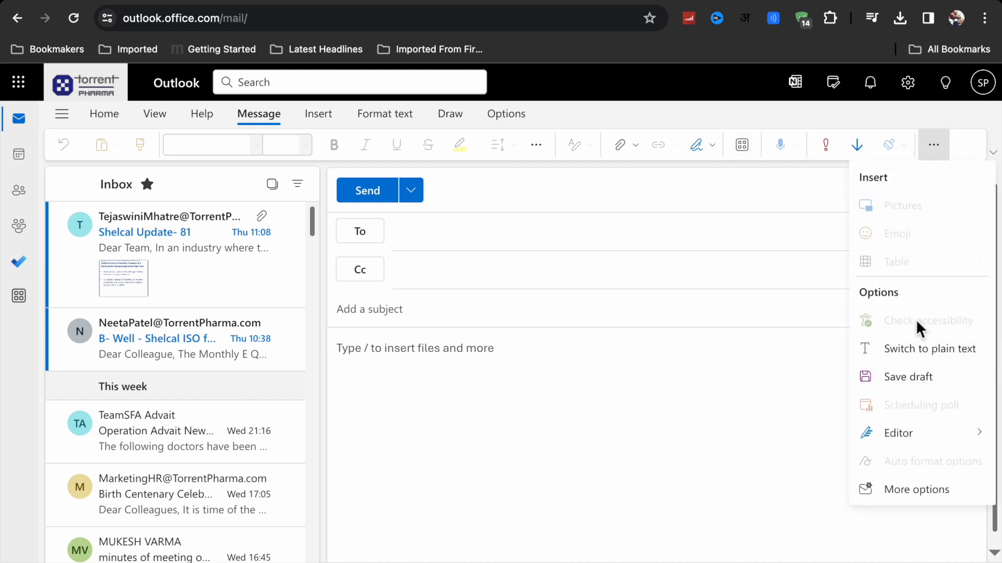
left_click(733, 221)
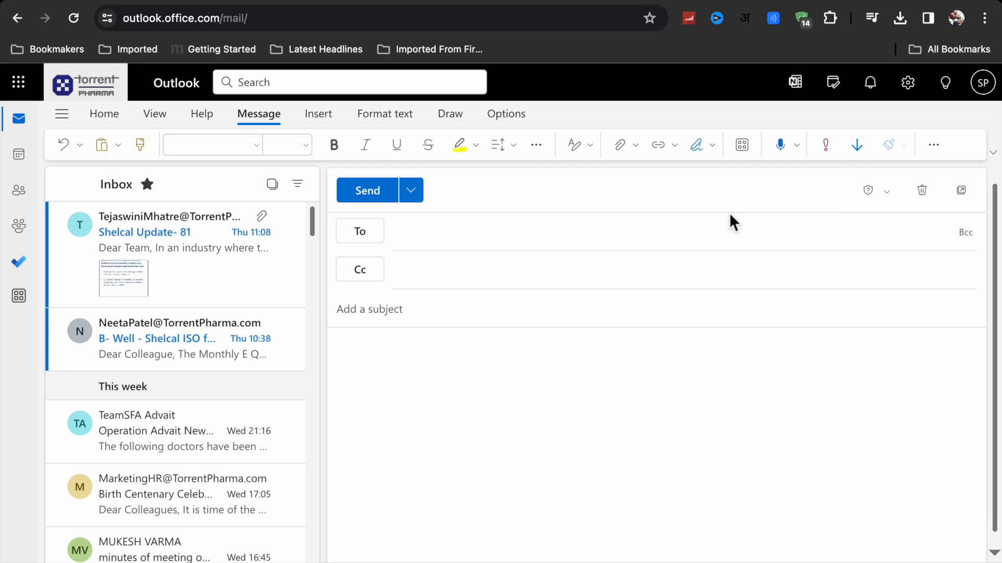
mouse_move(741, 144)
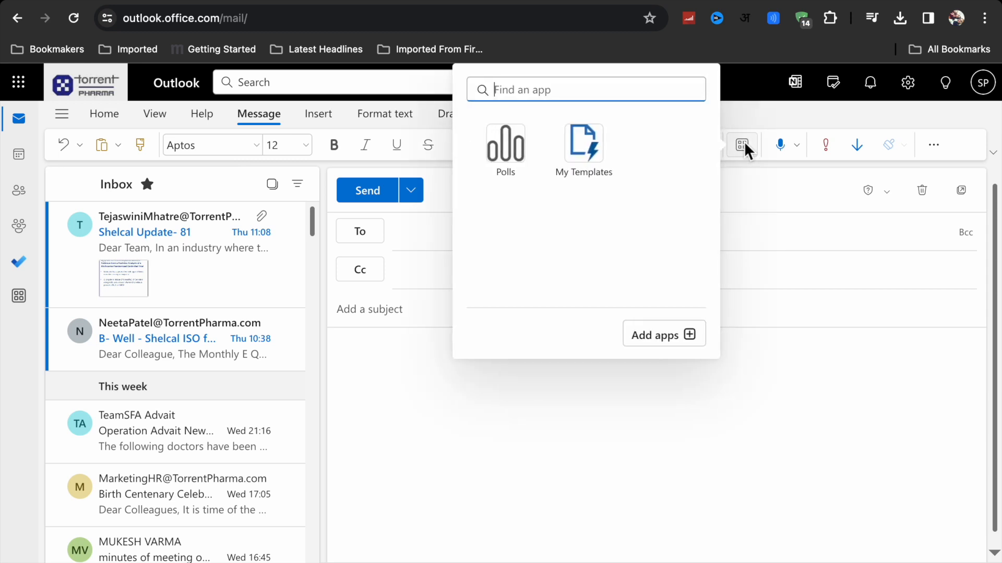
mouse_move(582, 150)
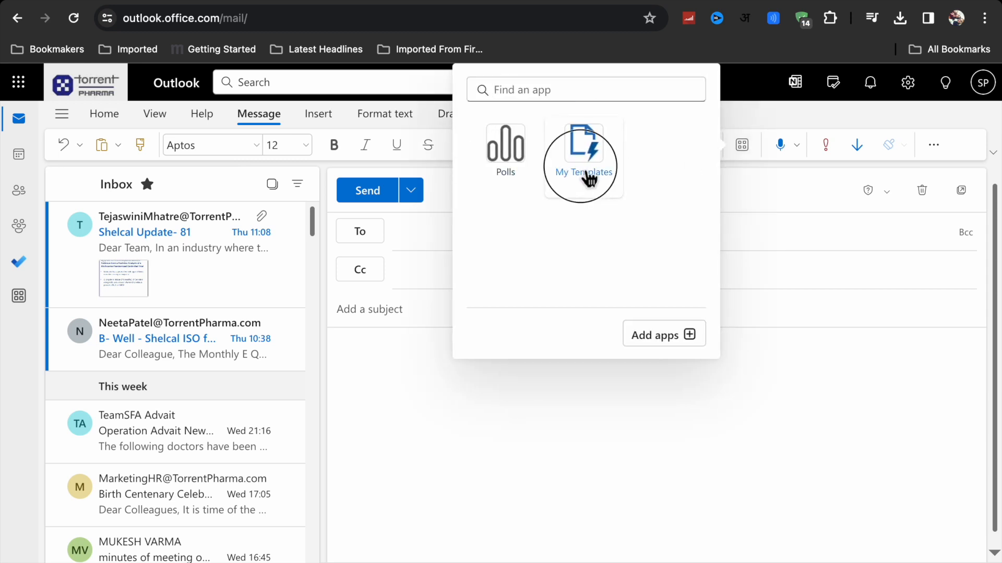
Show the My Templates pane from the ribbon's Apps button
left_click(581, 152)
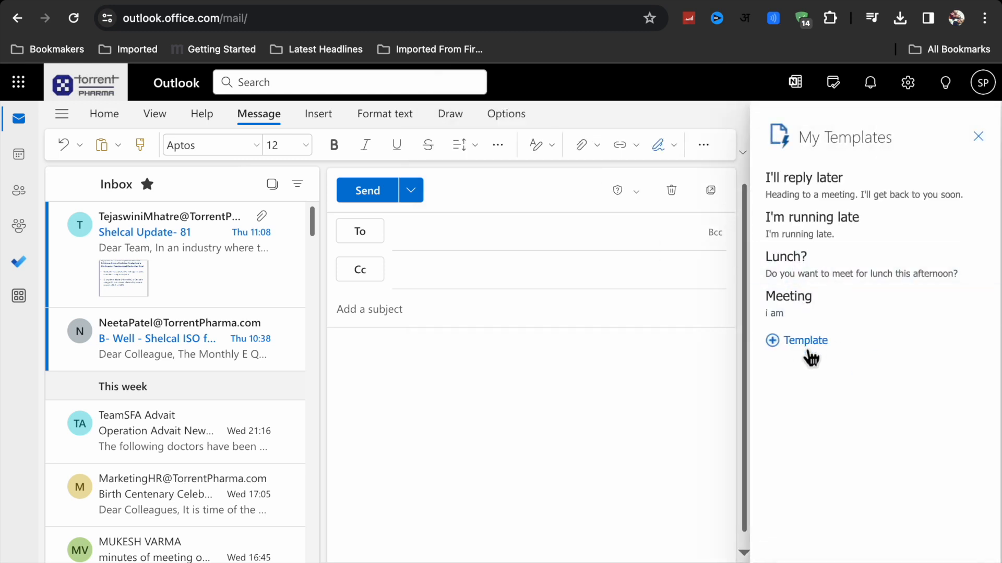
Create a new template titled 'weekly meeting' and move to its body field
left_click(796, 340)
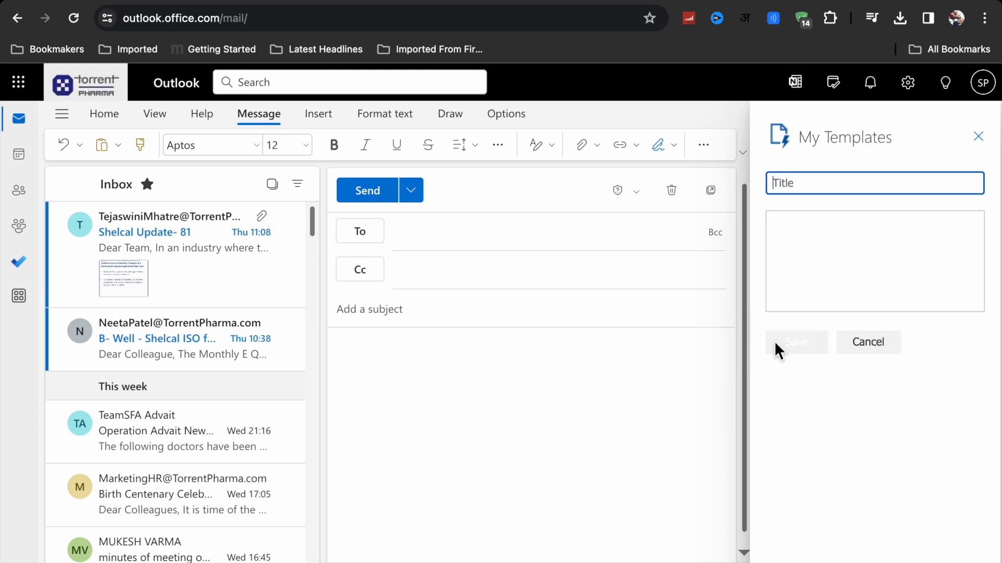
mouse_move(813, 220)
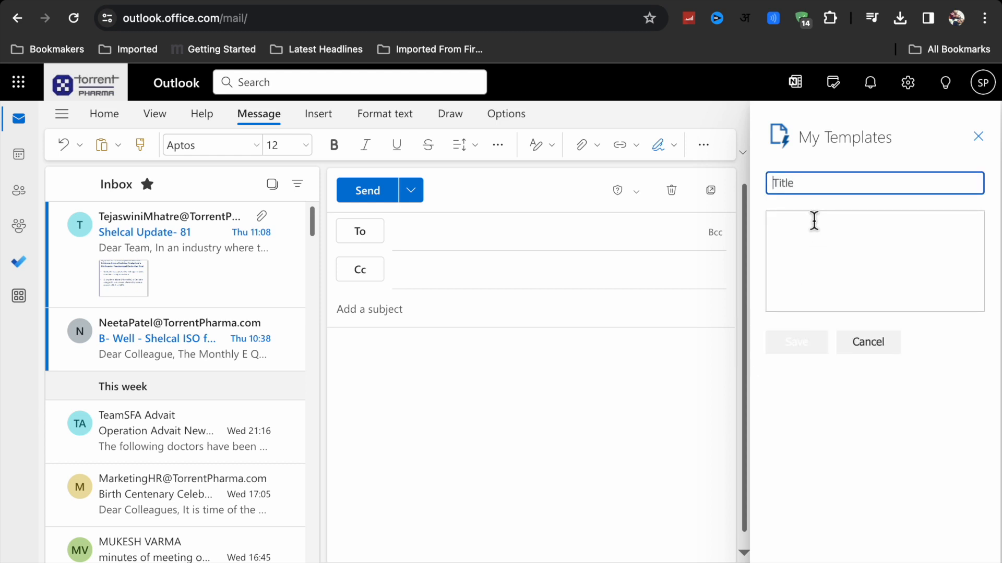
type("w")
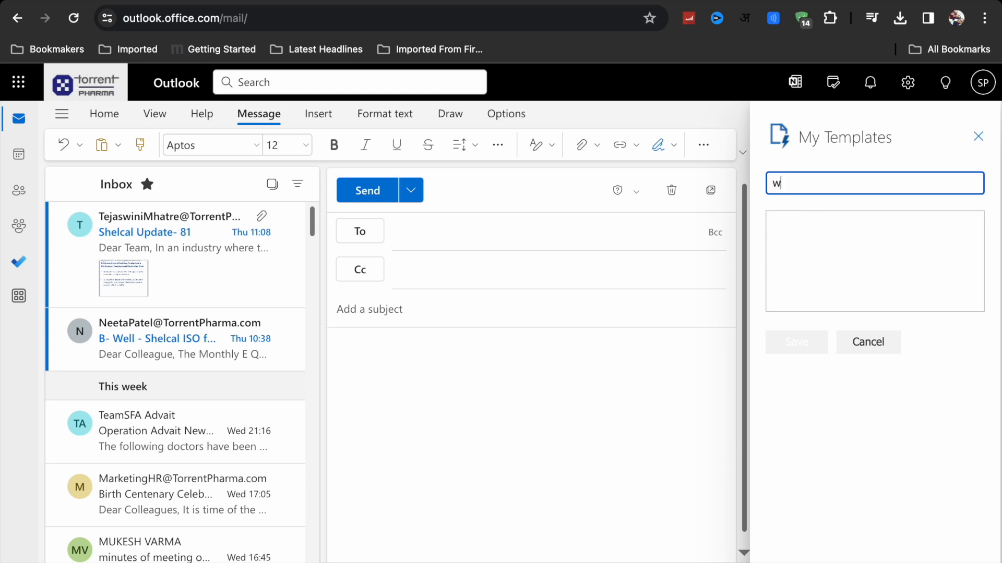
type("eekly")
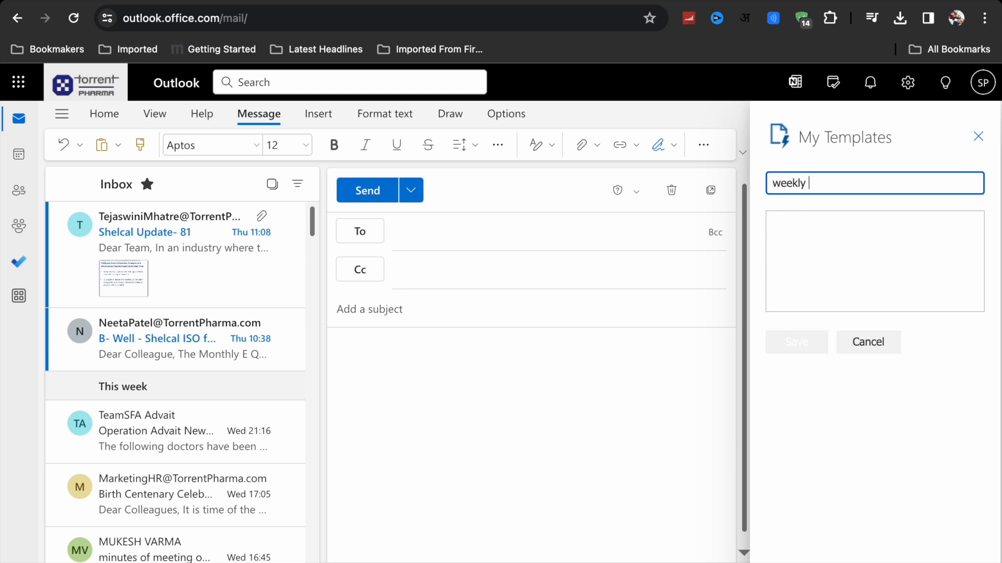
type("meetin")
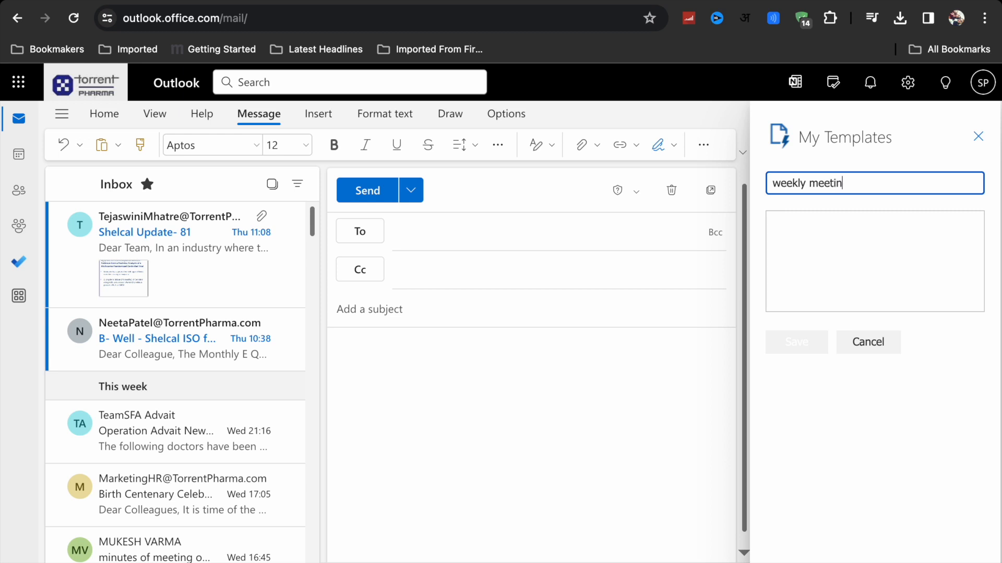
left_click(873, 260)
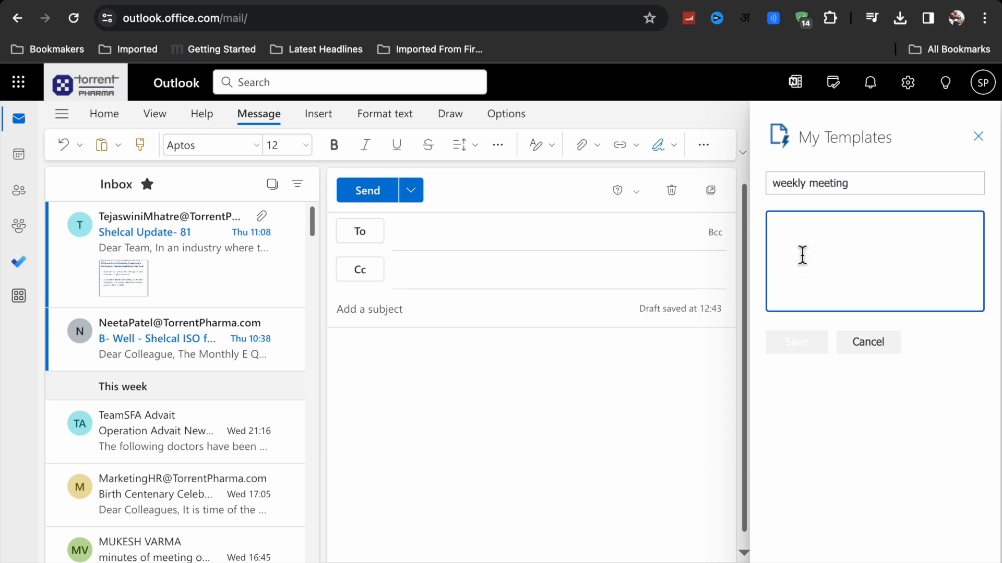
Write the body 'Hello everyone, This weekly meeting we are going to discuss, regards' and save the template
type("Hee")
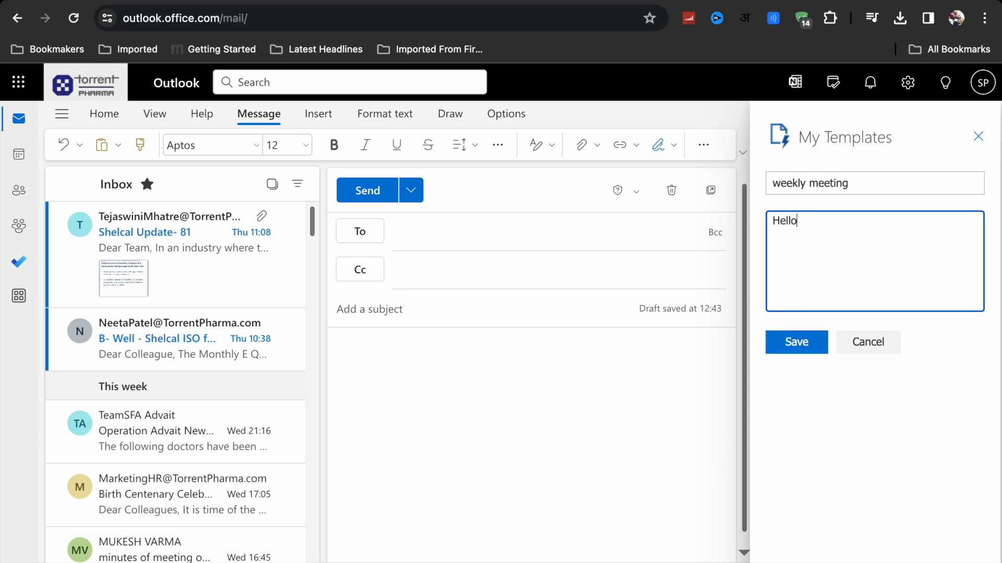
type("ev")
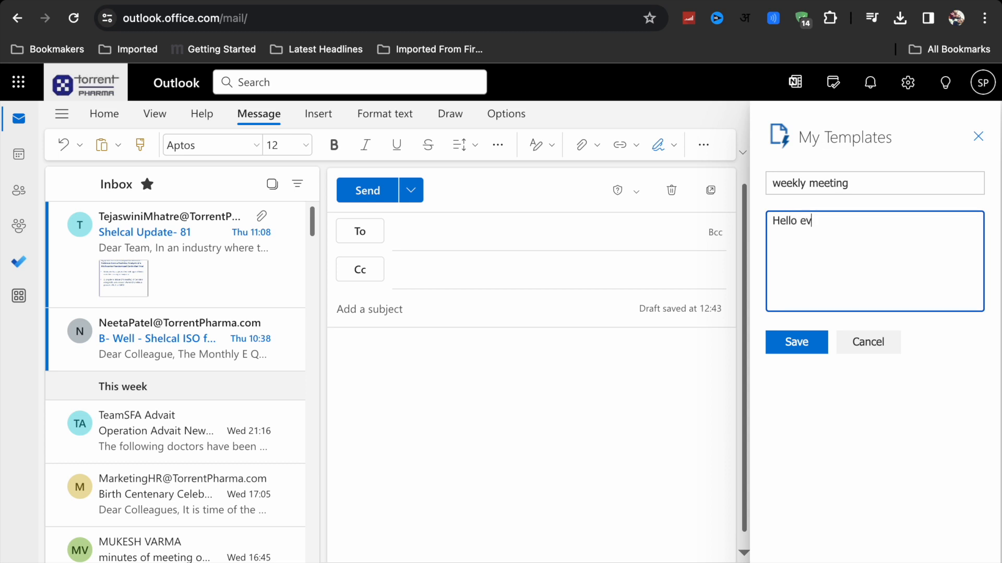
type("ery")
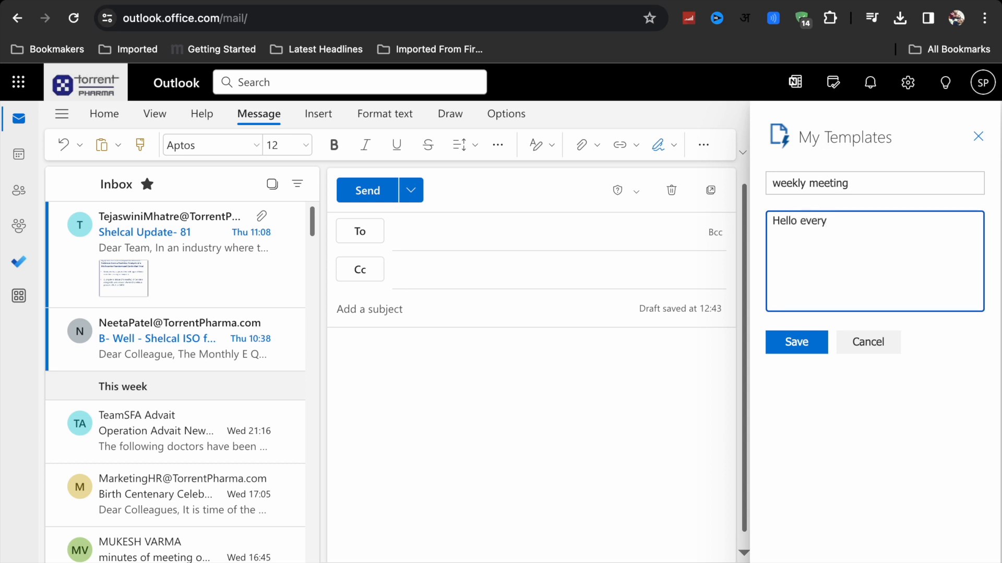
type("one")
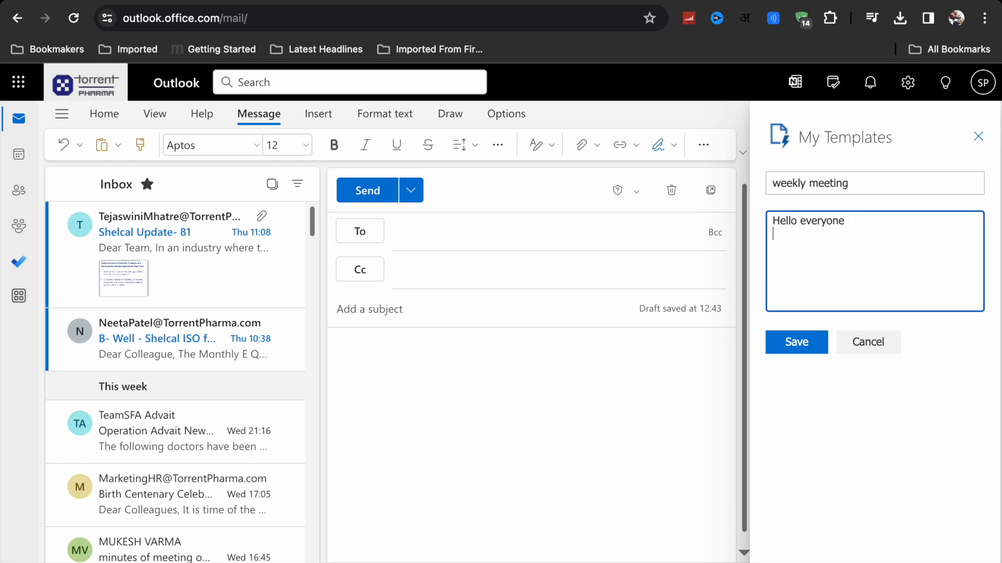
type("This w")
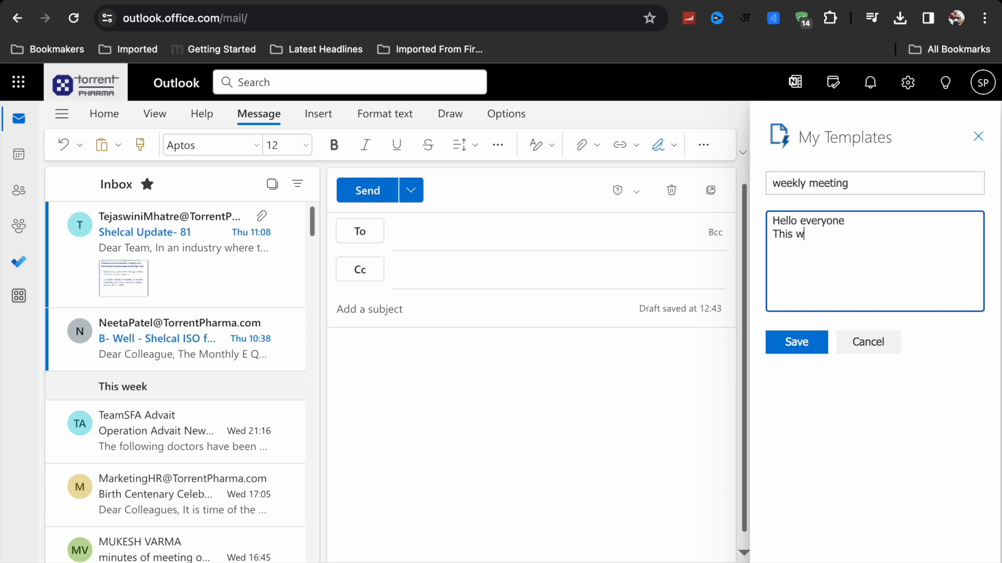
type("eekly me")
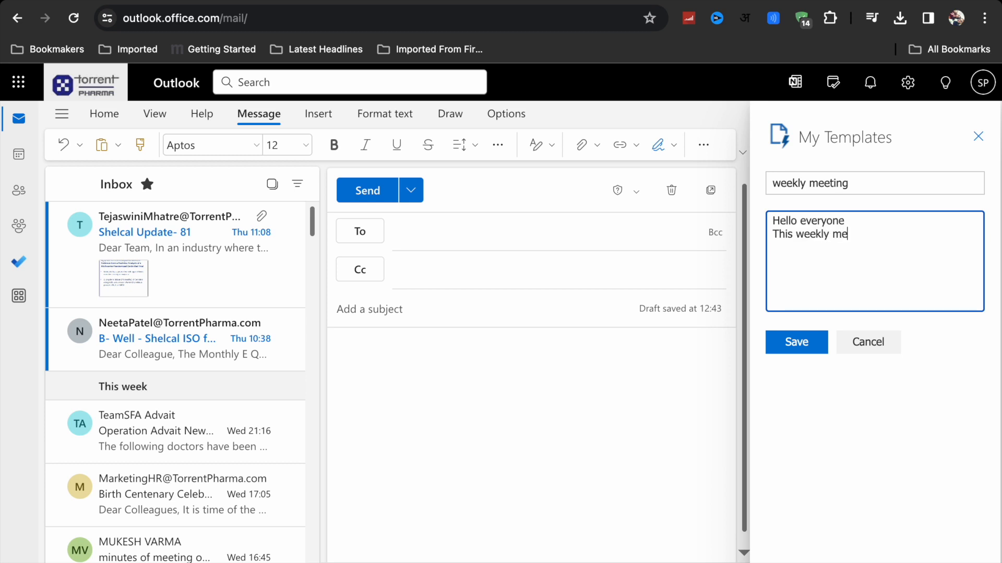
type("eting")
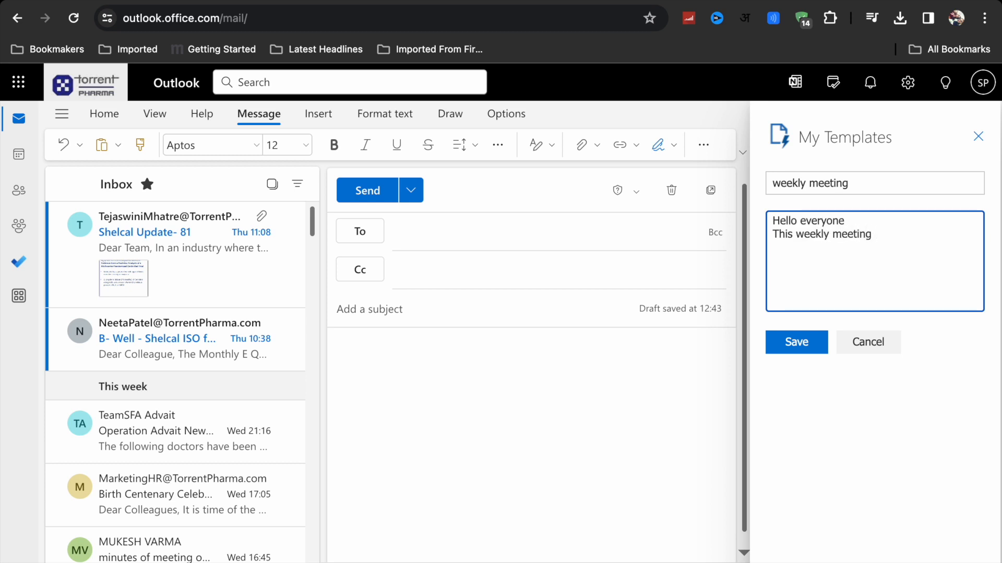
type("we ar")
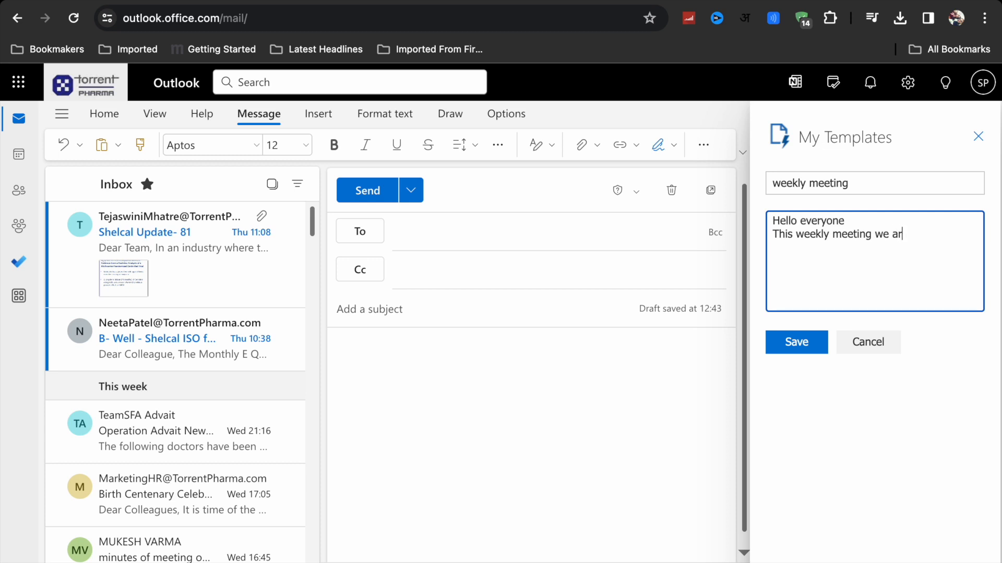
type("e gog")
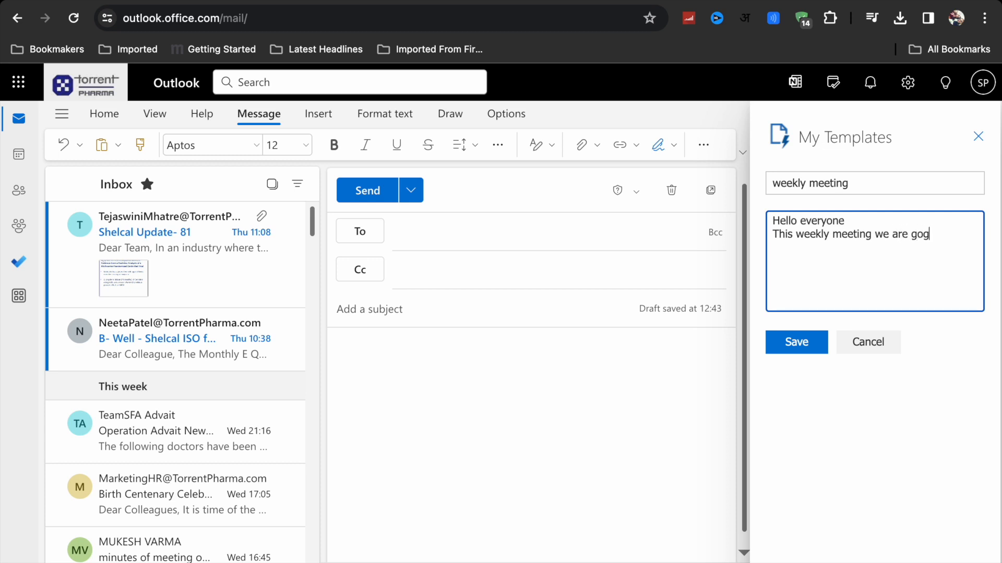
type("oing t")
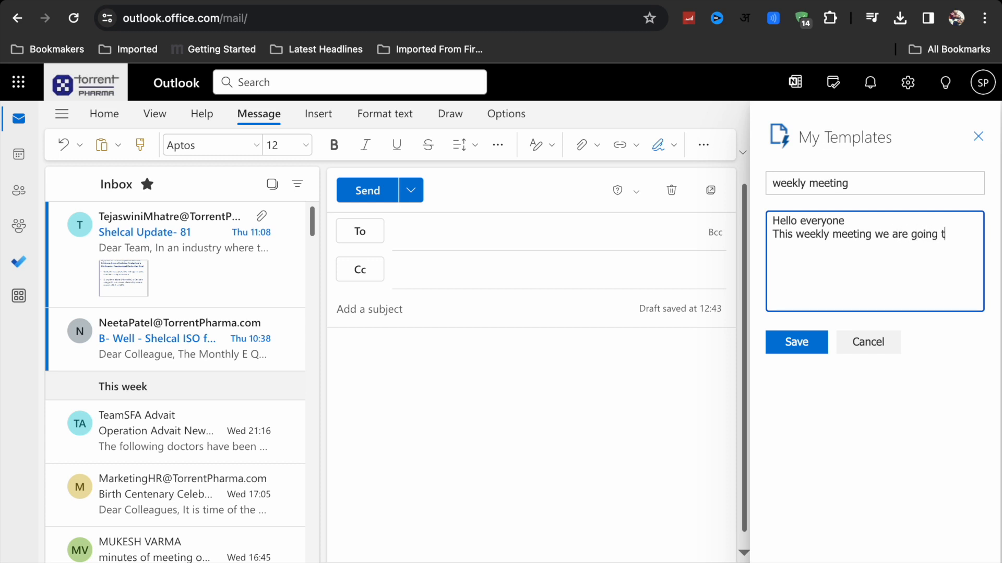
type("o discu")
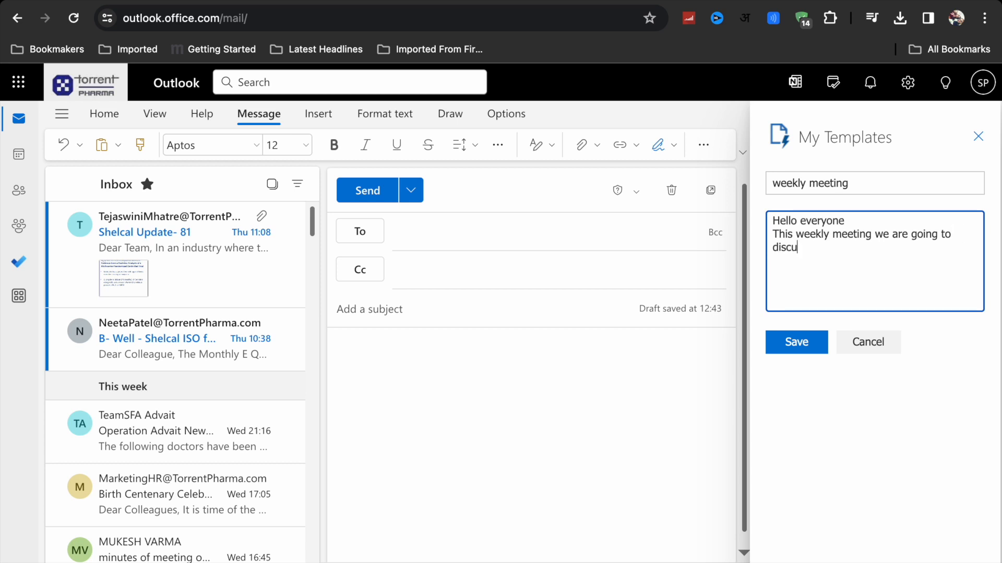
type("ss")
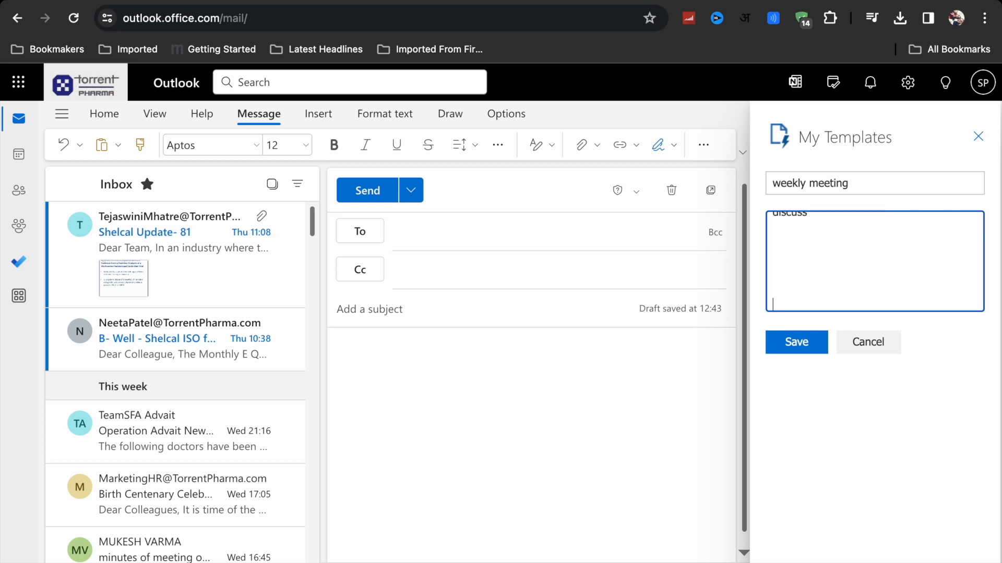
type("regards")
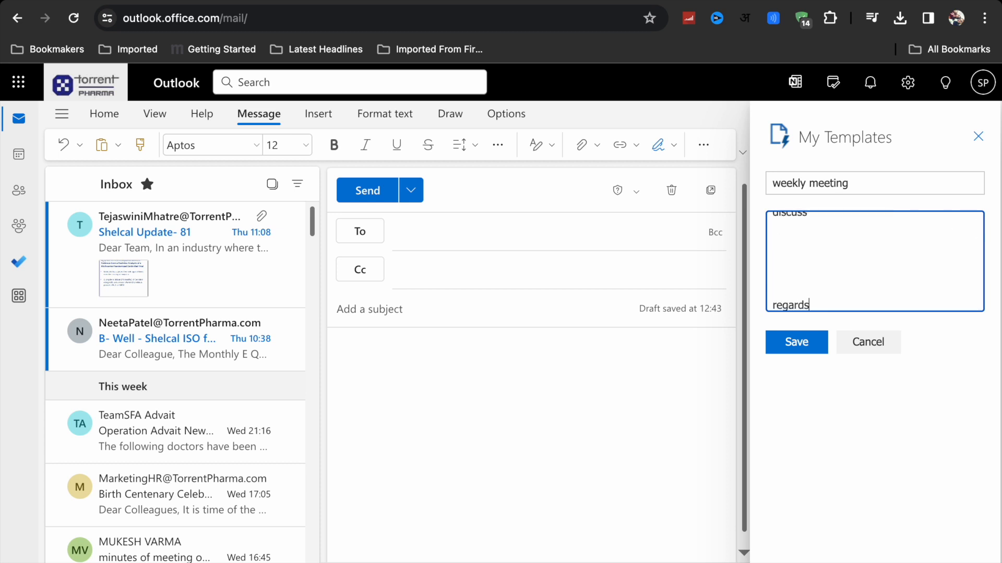
left_click(797, 343)
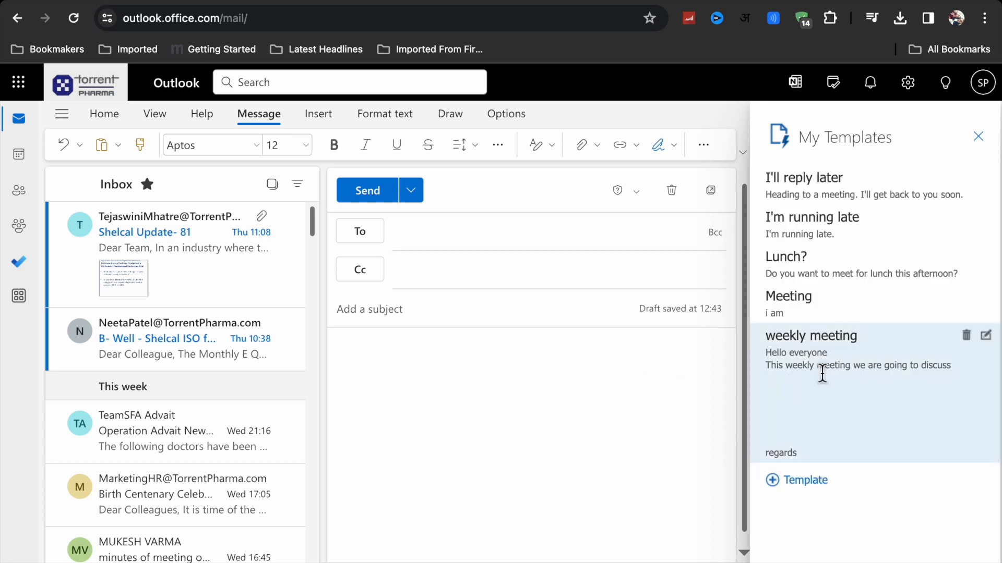
mouse_move(675, 363)
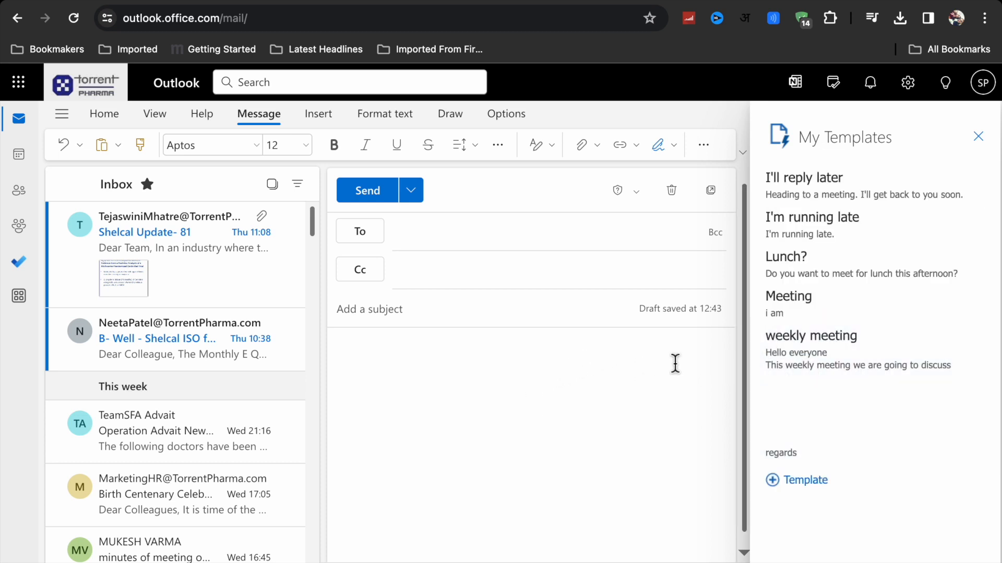
Insert the 'weekly meeting' template into the draft body and close the templates pane
left_click(811, 335)
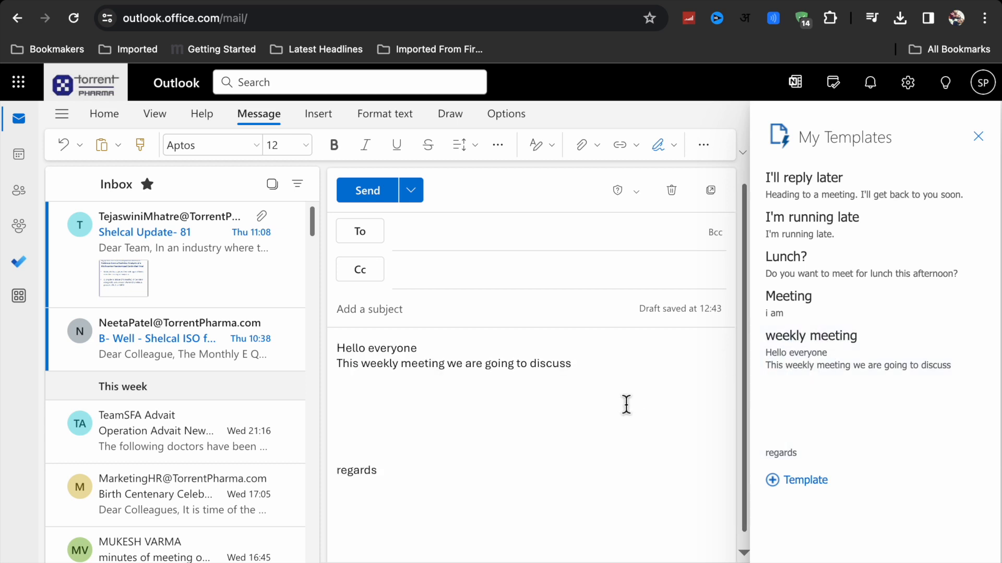
mouse_move(873, 186)
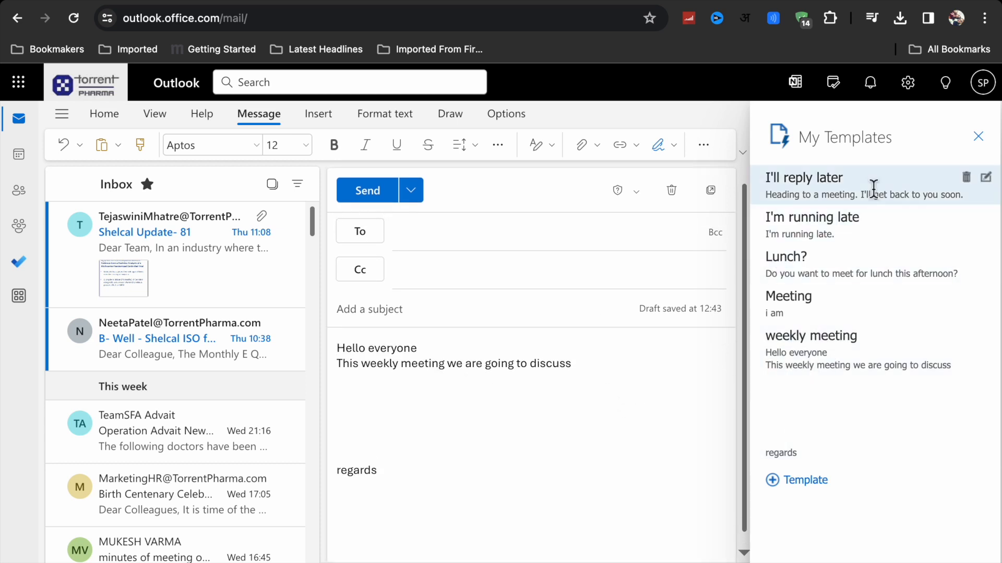
left_click(978, 135)
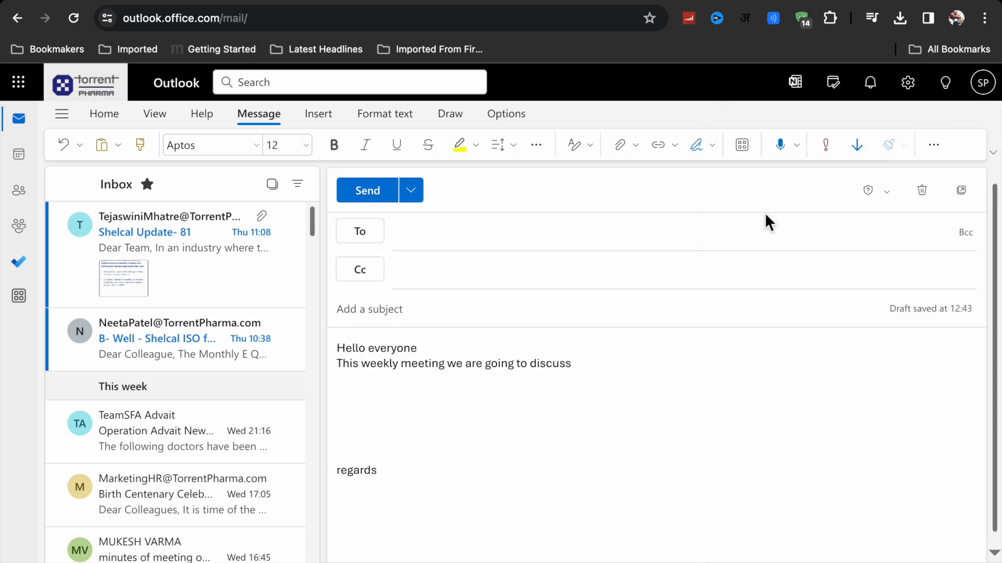
mouse_move(601, 366)
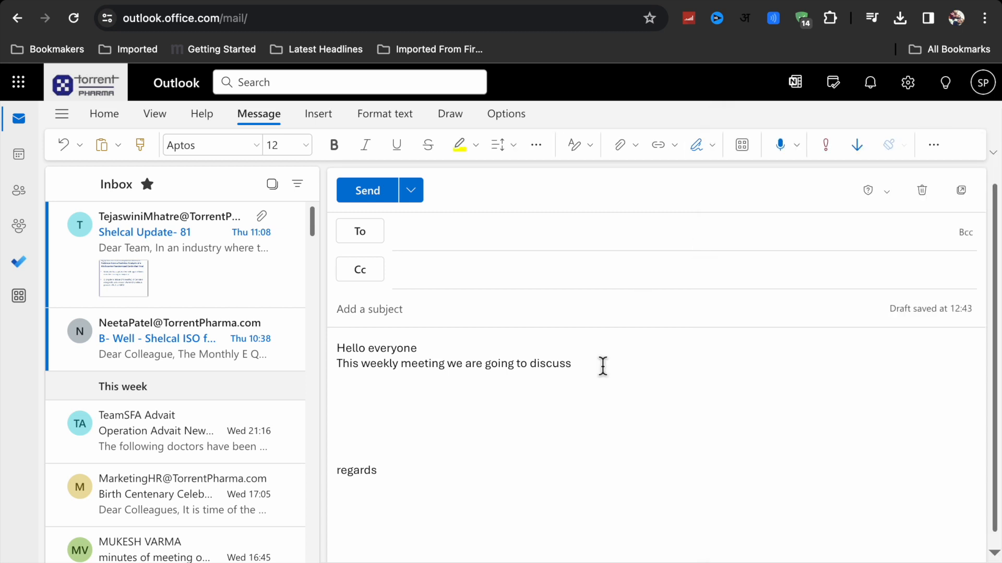